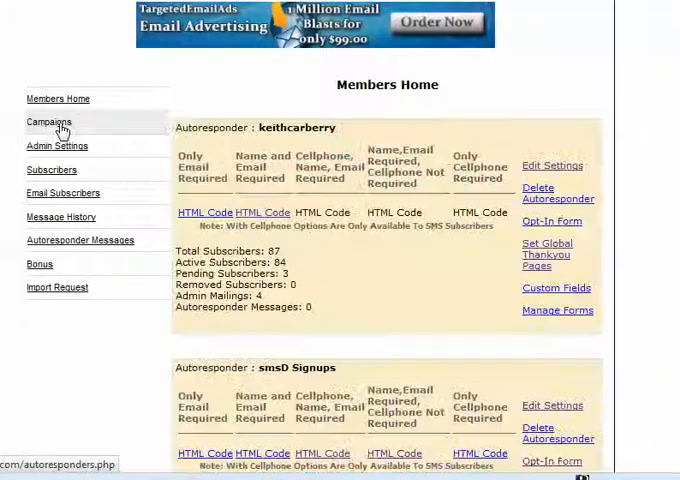
{"action": "mouse_move", "coordinate": [96, 364]}
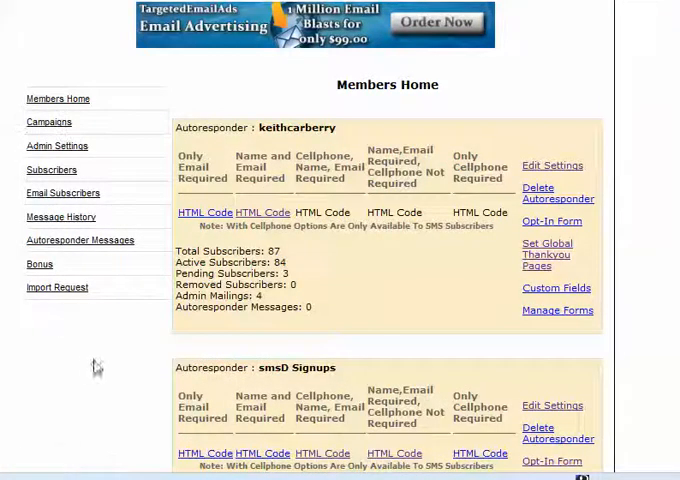
{"action": "mouse_move", "coordinate": [552, 140]}
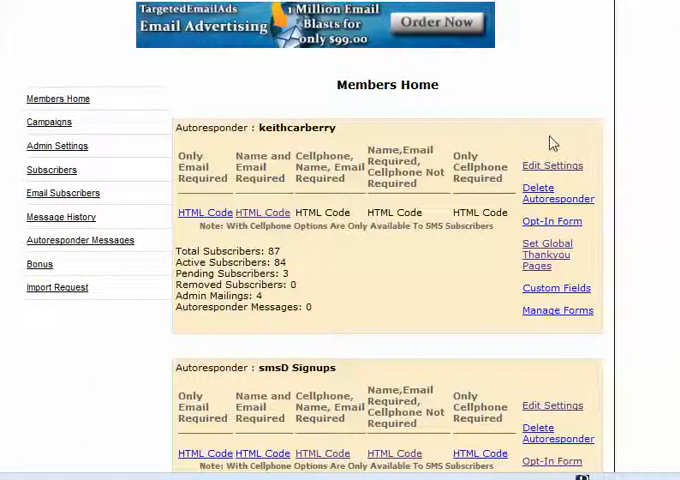
{"action": "mouse_move", "coordinate": [444, 308]}
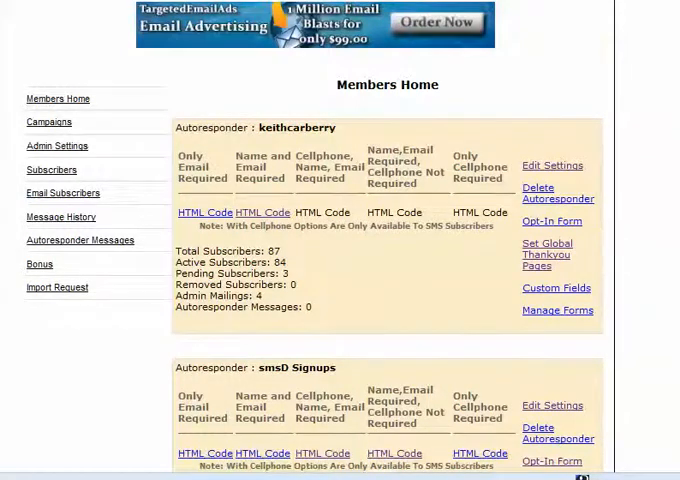
Scroll the autoresponder list on Email Subscribers to reach testcampaign and my local biz
{"action": "scroll", "scroll_direction": "down", "scroll_amount": 3}
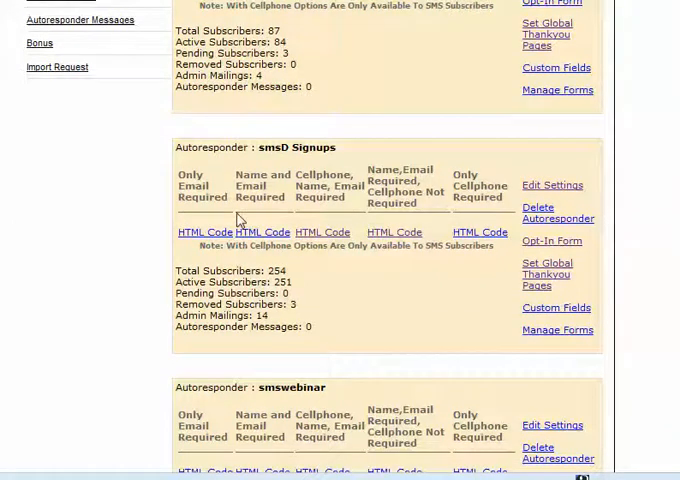
{"action": "mouse_move", "coordinate": [444, 316]}
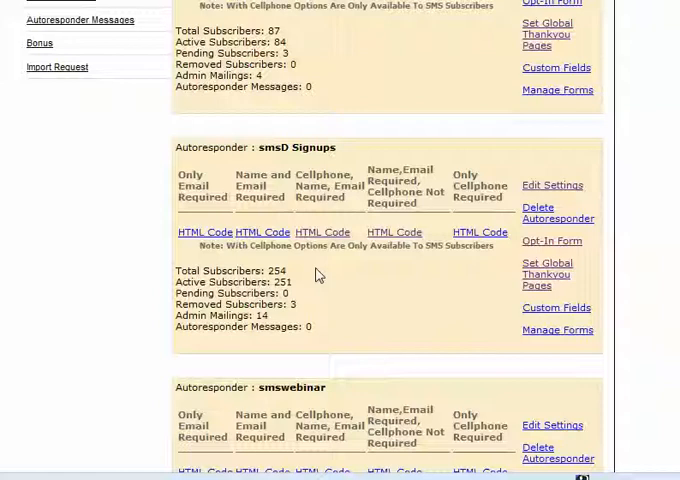
{"action": "mouse_move", "coordinate": [312, 316]}
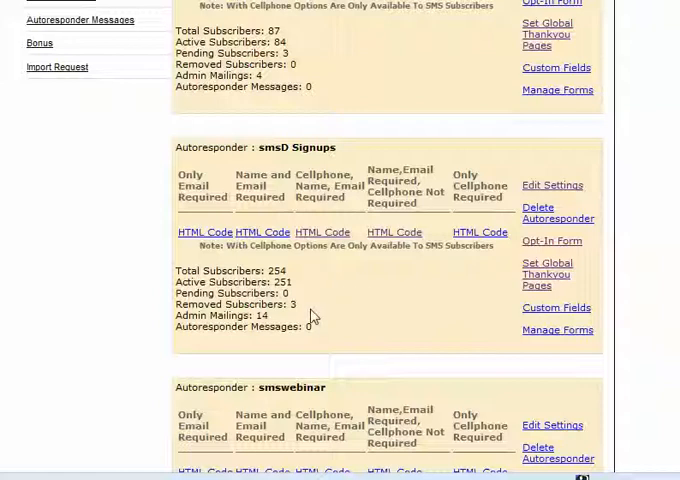
{"action": "mouse_move", "coordinate": [264, 356]}
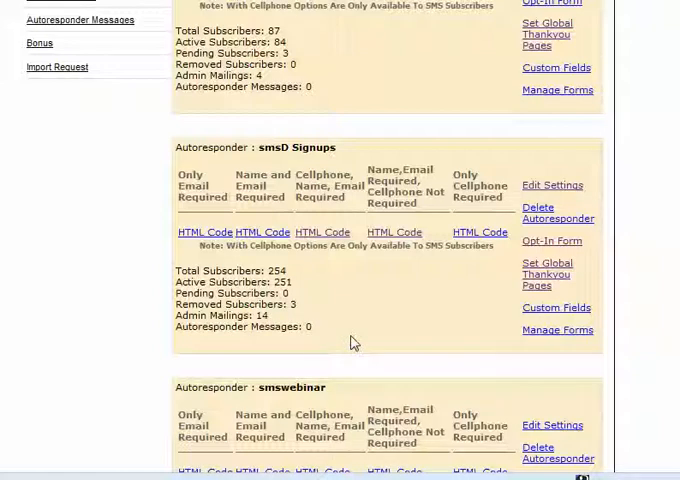
{"action": "mouse_move", "coordinate": [170, 252]}
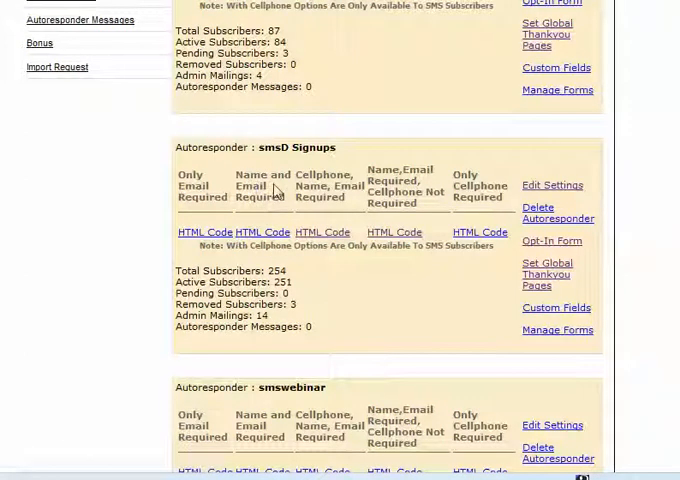
{"action": "mouse_move", "coordinate": [332, 268]}
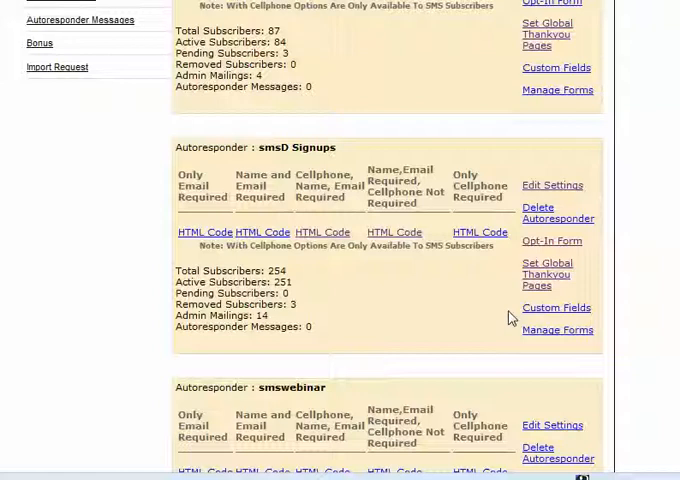
{"action": "mouse_move", "coordinate": [408, 288]}
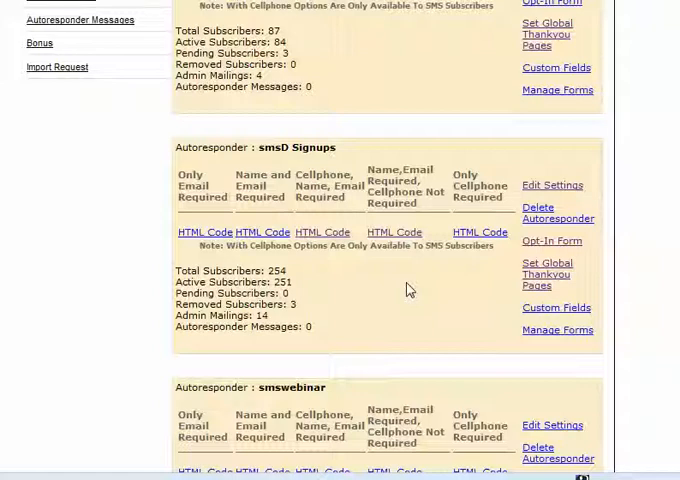
{"action": "mouse_move", "coordinate": [658, 220]}
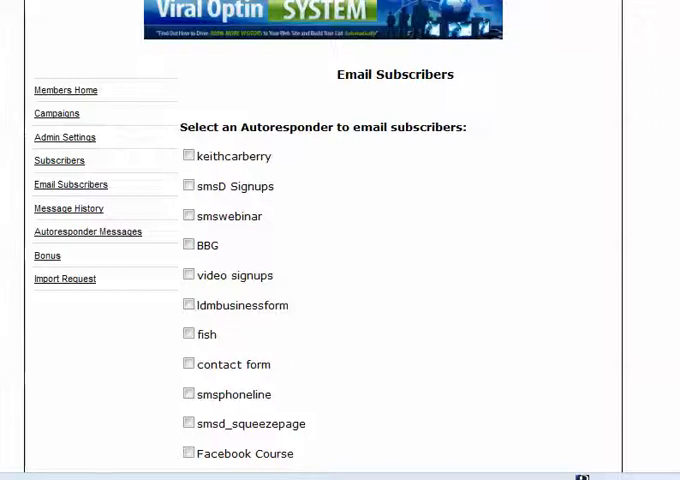
{"action": "scroll", "scroll_direction": "down", "scroll_amount": 3}
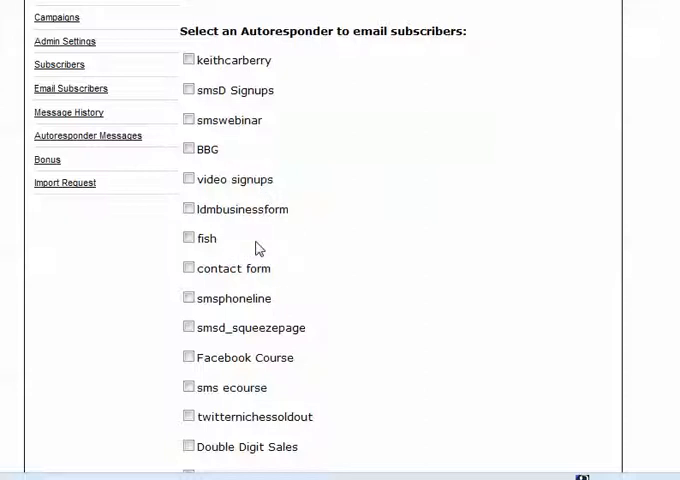
{"action": "mouse_move", "coordinate": [428, 260]}
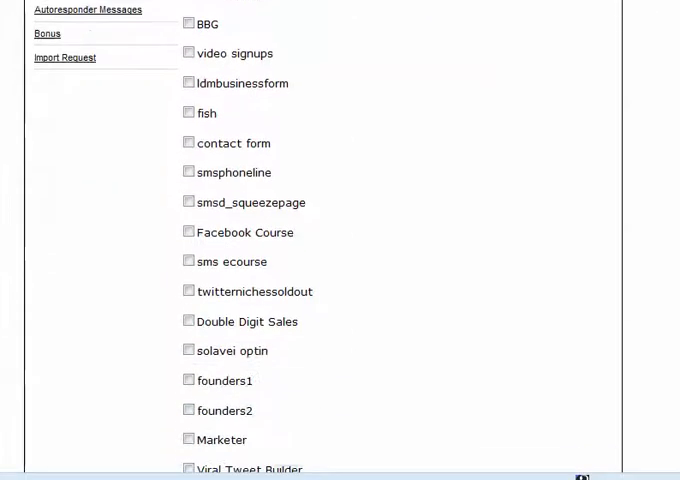
{"action": "scroll", "scroll_direction": "down", "scroll_amount": 3}
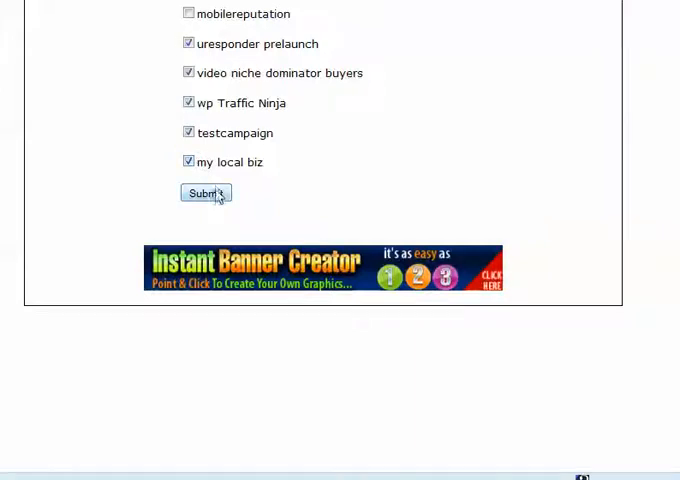
Submit the chosen lists and switch the compose form's message format to HTML
{"action": "left_click", "coordinate": [204, 192]}
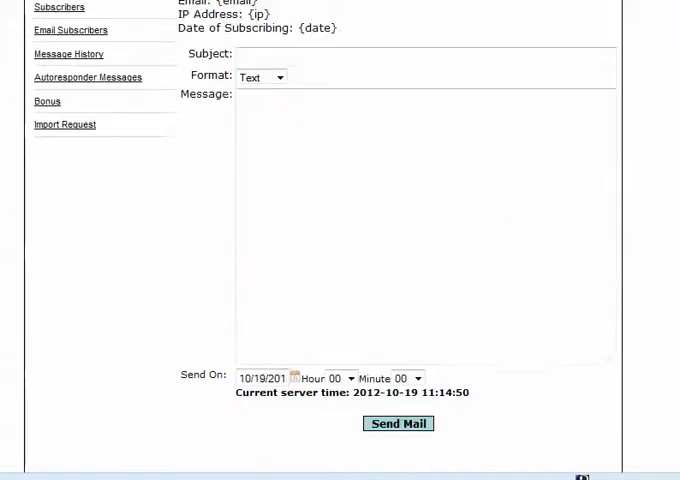
{"action": "left_click", "coordinate": [280, 76]}
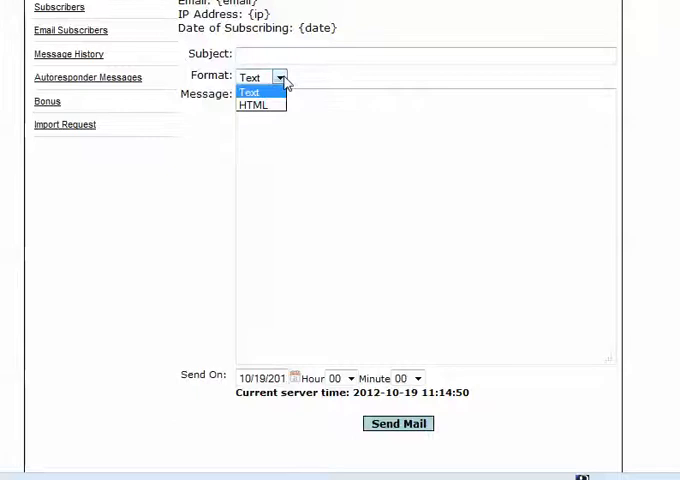
{"action": "left_click", "coordinate": [256, 104]}
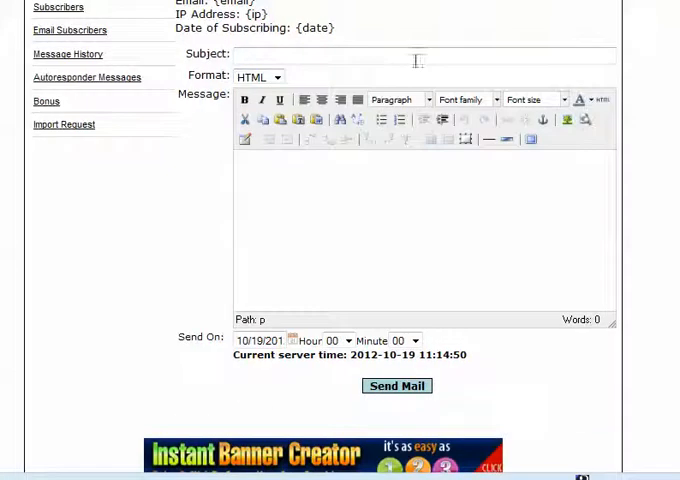
{"action": "scroll", "scroll_direction": "down", "scroll_amount": 3}
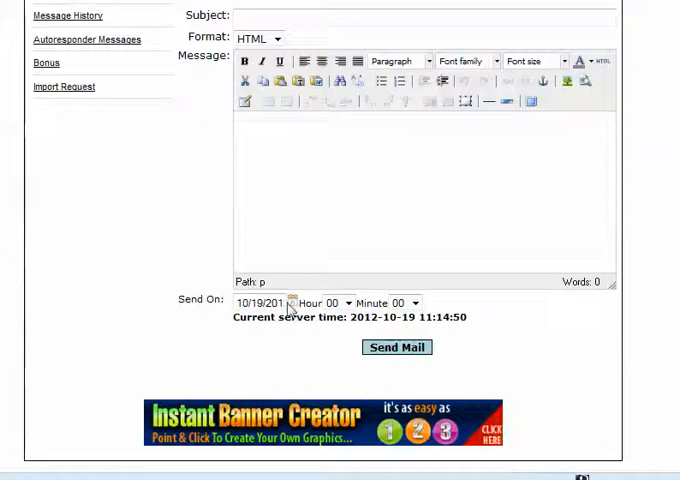
{"action": "mouse_move", "coordinate": [478, 318]}
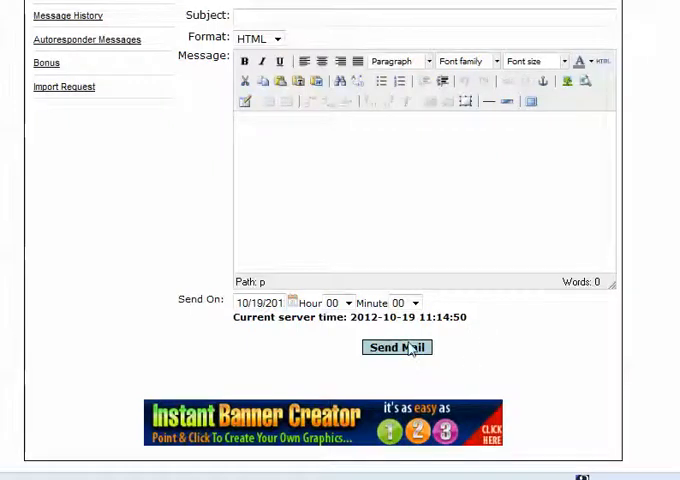
{"action": "mouse_move", "coordinate": [312, 308]}
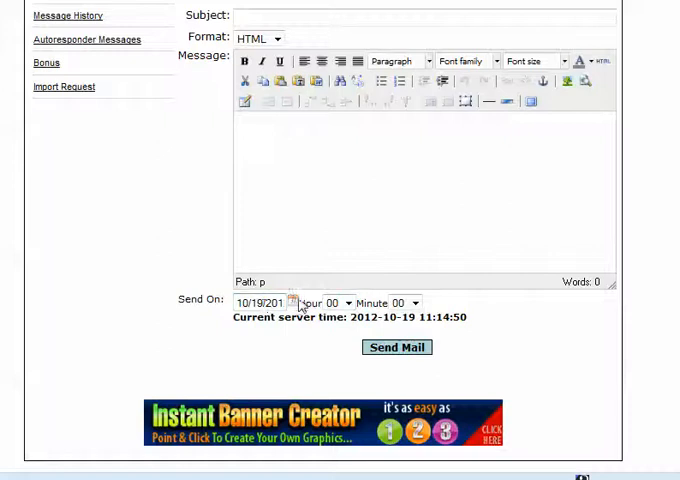
Set the send-on date to 10/20/2012 and choose the sending hour of 10
{"action": "left_click", "coordinate": [292, 300]}
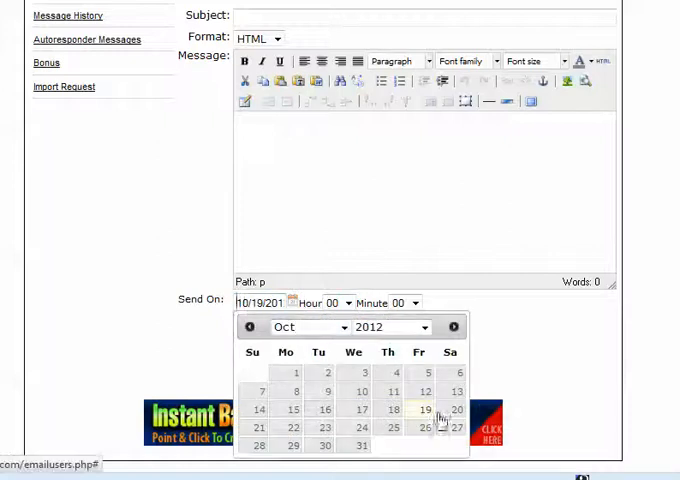
{"action": "left_click", "coordinate": [456, 410]}
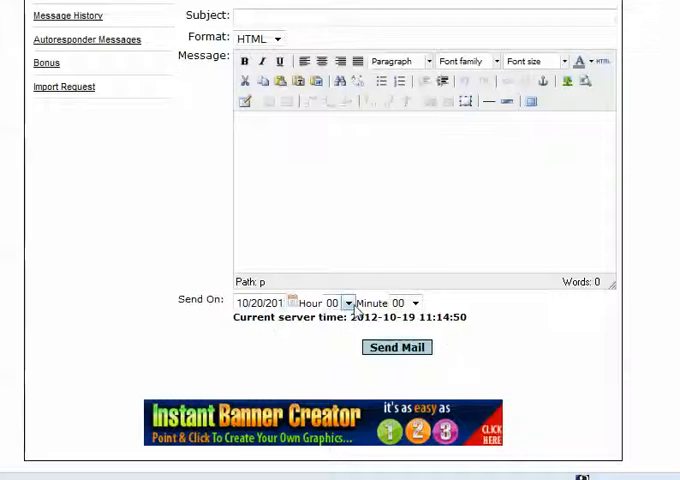
{"action": "left_click", "coordinate": [346, 302]}
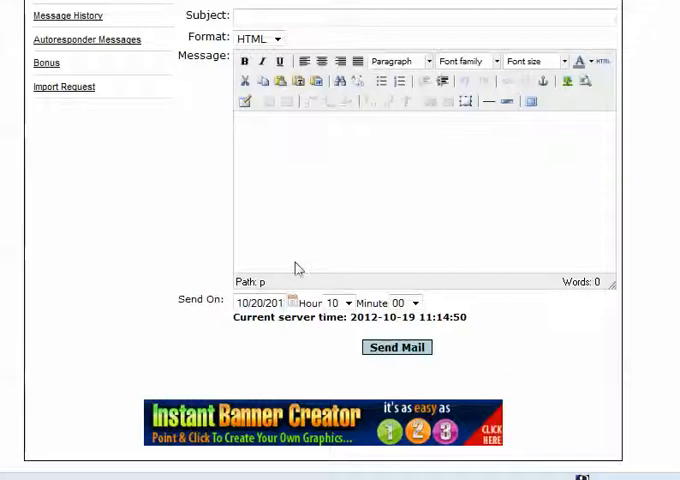
{"action": "mouse_move", "coordinate": [504, 336]}
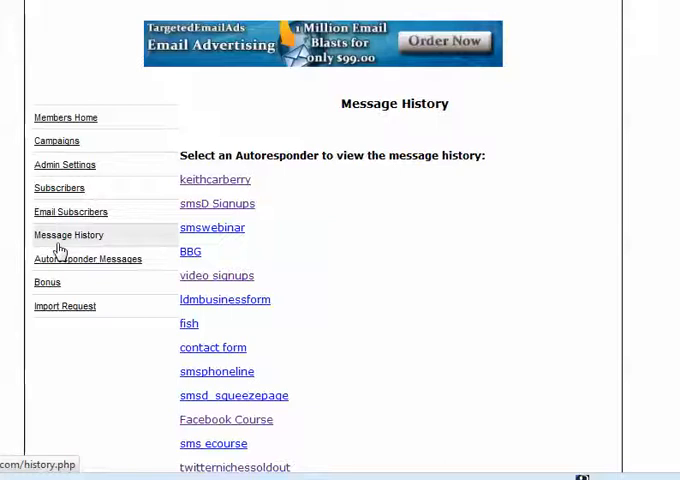
{"action": "mouse_move", "coordinate": [98, 252]}
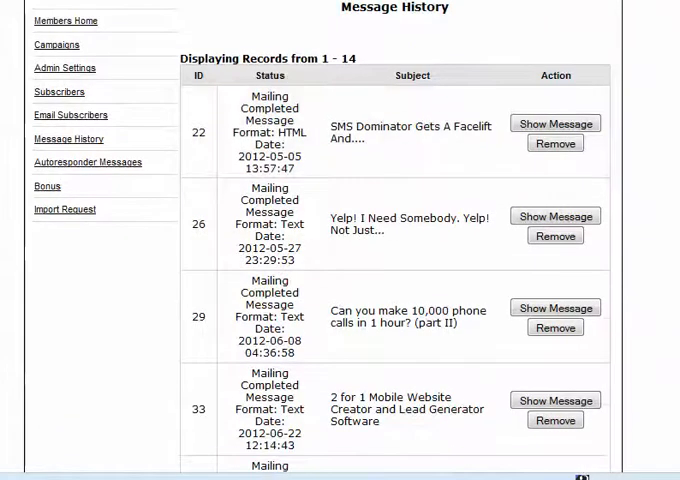
Scroll the smsD Signups history table listing 14 past mailing records
{"action": "scroll", "scroll_direction": "down", "scroll_amount": 3}
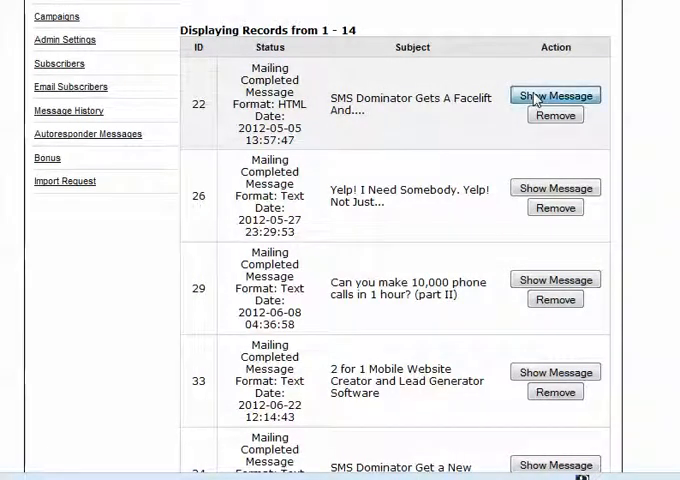
Expand and read the full text of smsD Signups mailings 22 and 67
{"action": "left_click", "coordinate": [556, 96]}
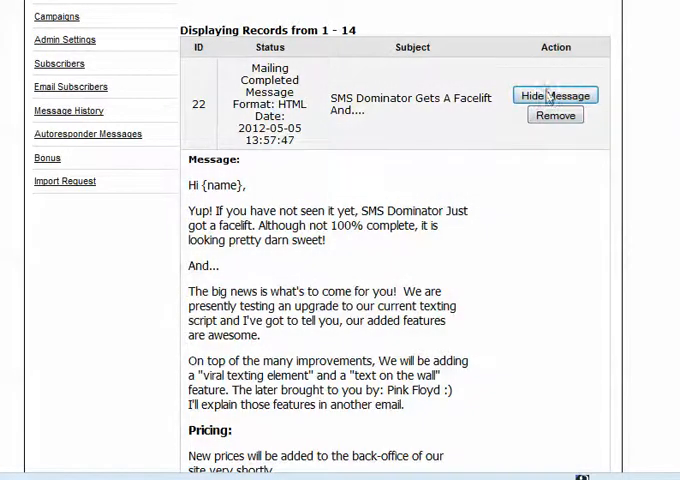
{"action": "left_click", "coordinate": [556, 96]}
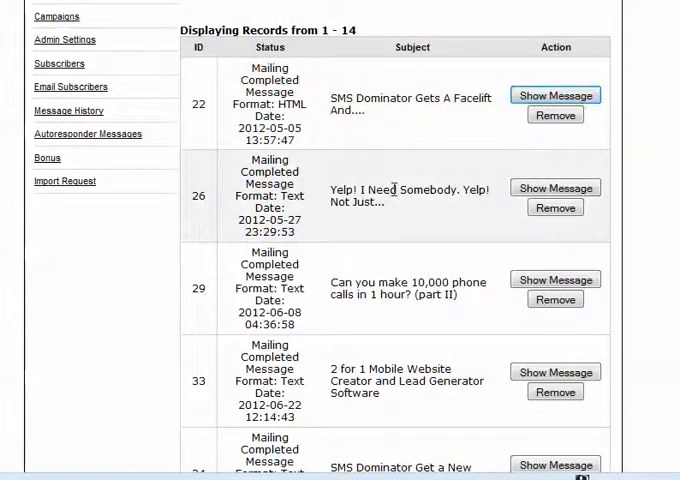
{"action": "scroll", "scroll_direction": "down", "scroll_amount": 3}
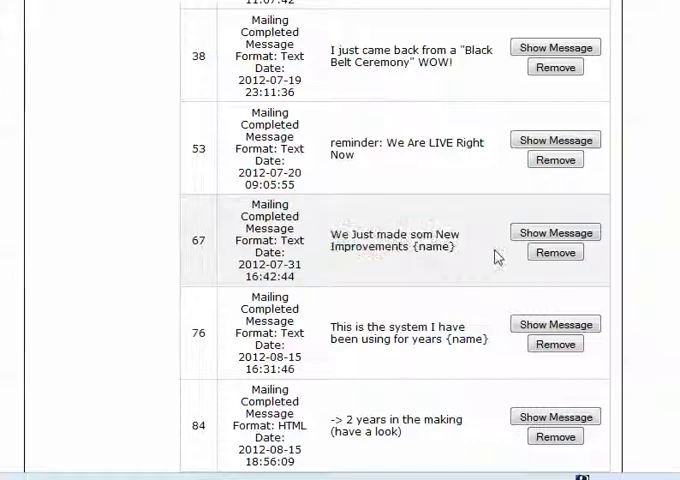
{"action": "left_click", "coordinate": [556, 232]}
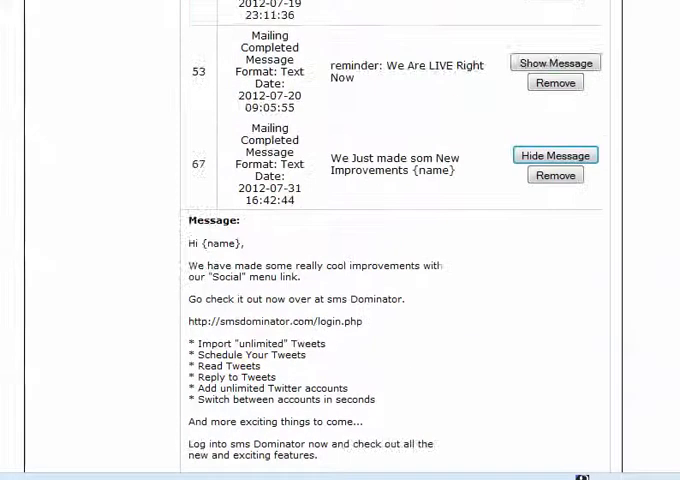
Collapse the mailing text and return to the Message History autoresponder list
{"action": "scroll", "scroll_direction": "down", "scroll_amount": 3}
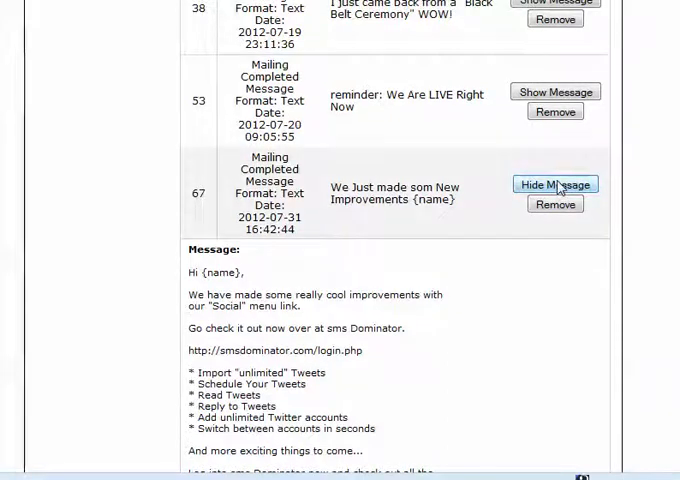
{"action": "left_click", "coordinate": [556, 184]}
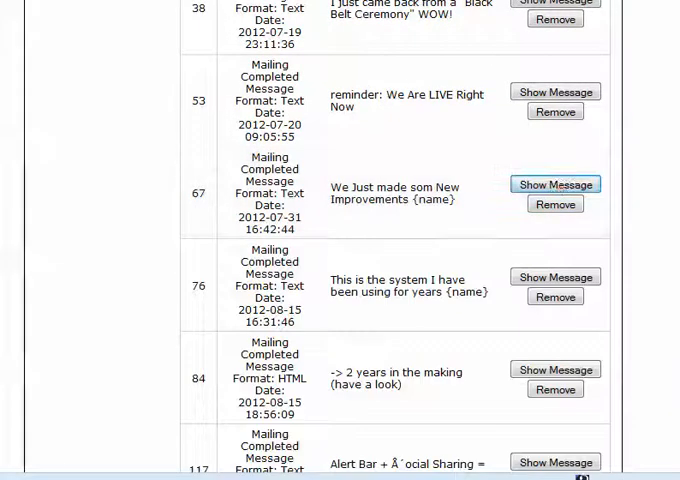
{"action": "left_click", "coordinate": [68, 236]}
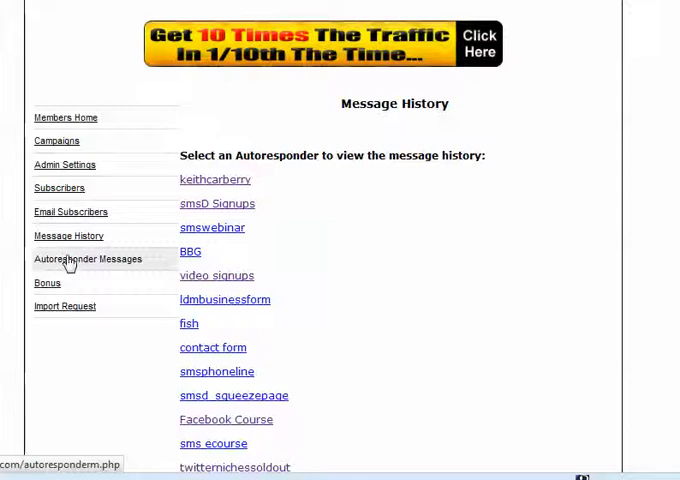
Go to the Autoresponder Messages page listing editable autoresponders
{"action": "left_click", "coordinate": [88, 260]}
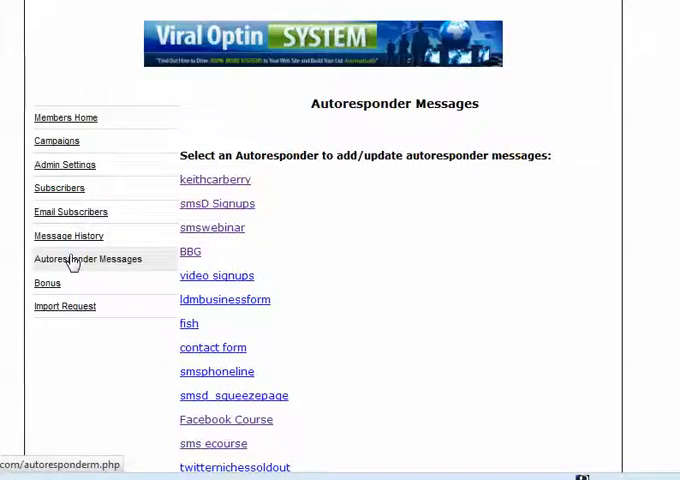
{"action": "mouse_move", "coordinate": [434, 302]}
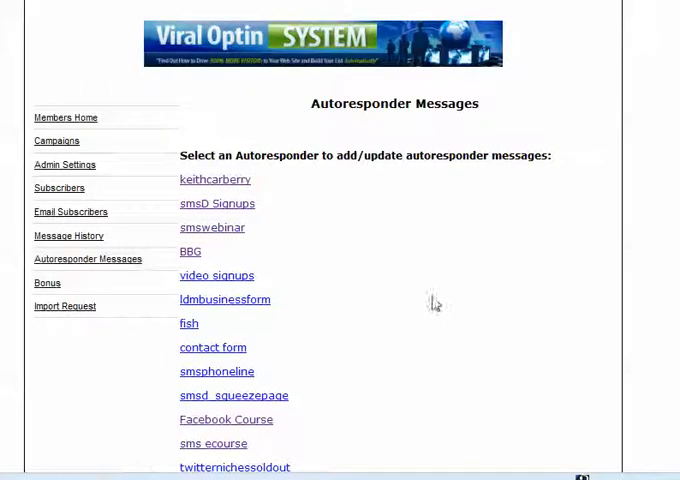
Scroll the message editor down to the View Messages table with messages 29 and 30
{"action": "scroll", "scroll_direction": "down", "scroll_amount": 3}
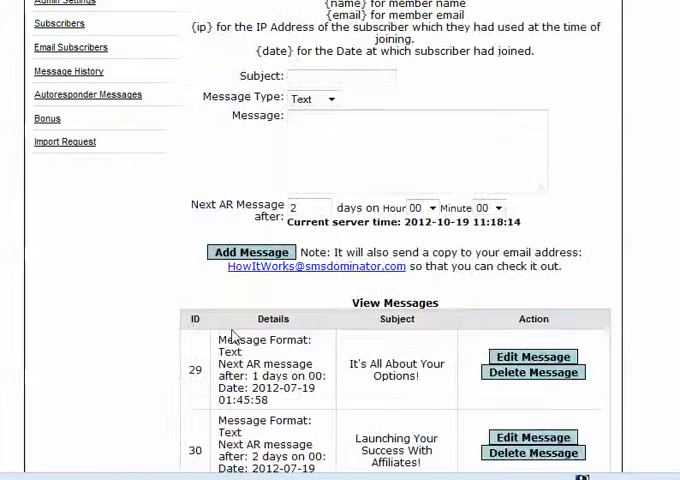
{"action": "scroll", "scroll_direction": "down", "scroll_amount": 3}
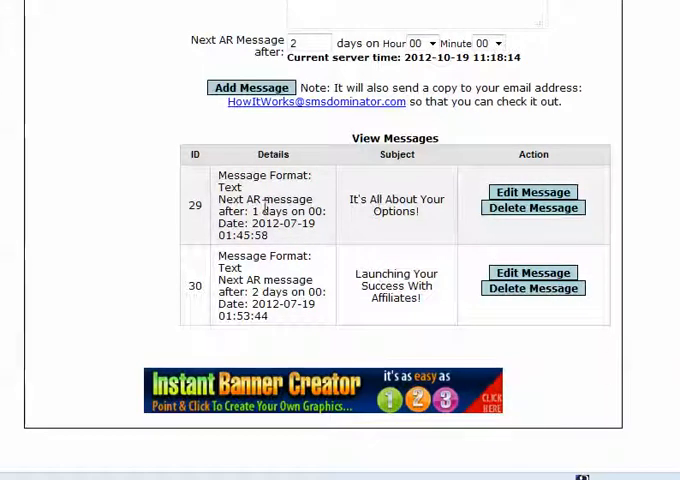
{"action": "mouse_move", "coordinate": [470, 200]}
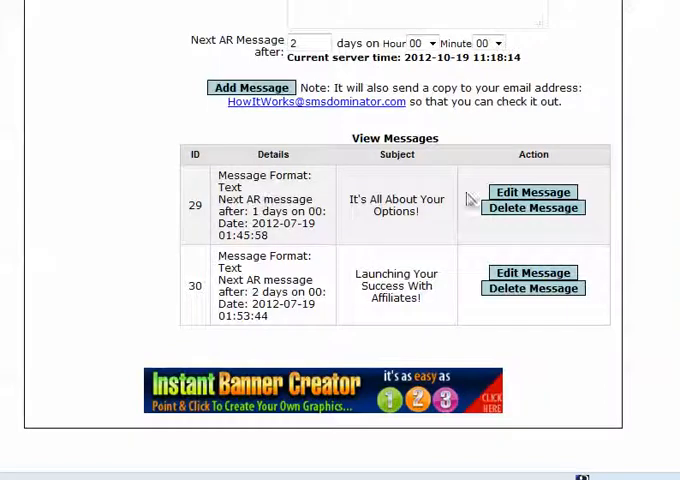
Open follow-up message 29, "It's All About Your Options!", for editing
{"action": "left_click", "coordinate": [532, 192]}
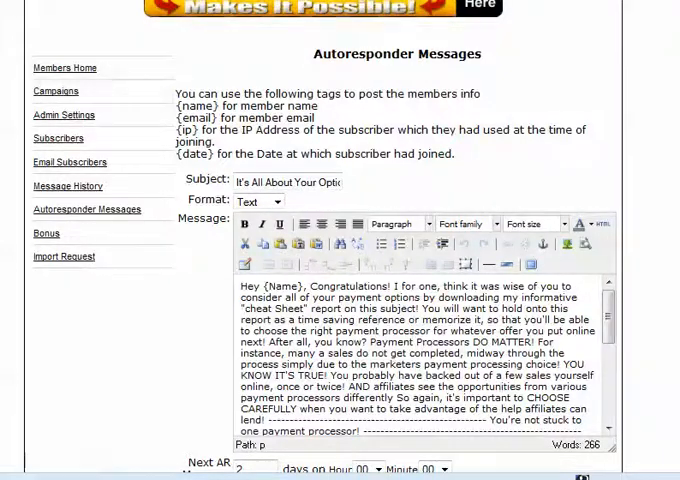
Browse the Bonus page through its four bonuses and the How To Use VOS video
{"action": "left_click", "coordinate": [46, 232]}
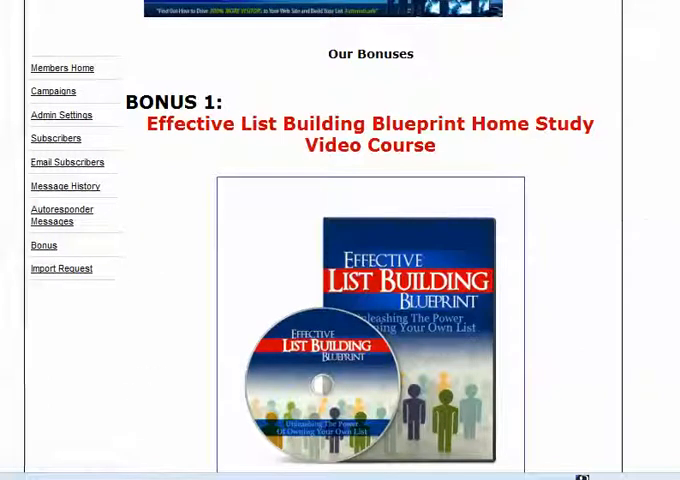
{"action": "scroll", "scroll_direction": "down", "scroll_amount": 3}
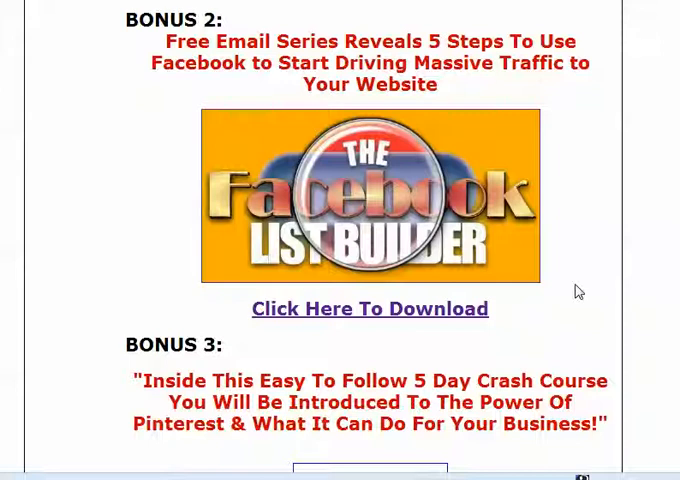
{"action": "scroll", "scroll_direction": "down", "scroll_amount": 3}
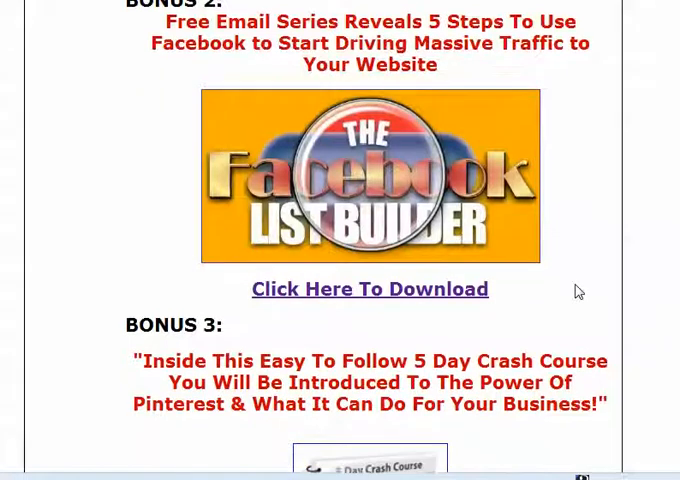
{"action": "scroll", "scroll_direction": "down", "scroll_amount": 3}
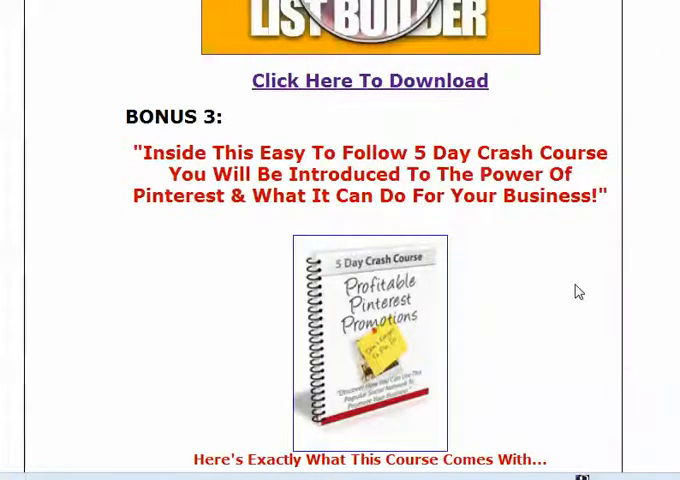
{"action": "scroll", "scroll_direction": "down", "scroll_amount": 3}
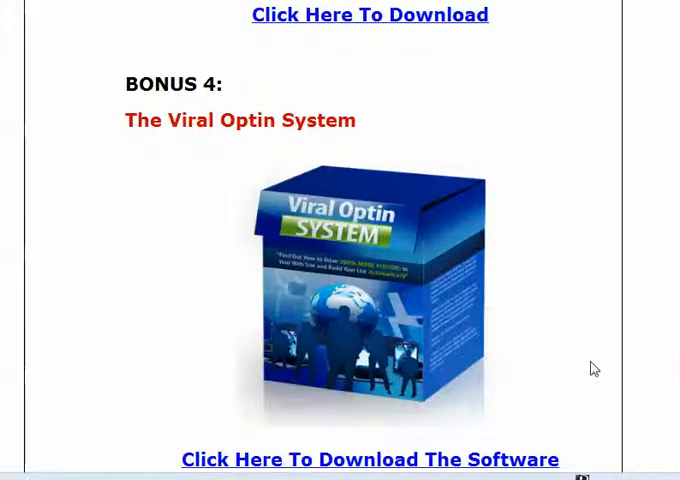
{"action": "mouse_move", "coordinate": [648, 274]}
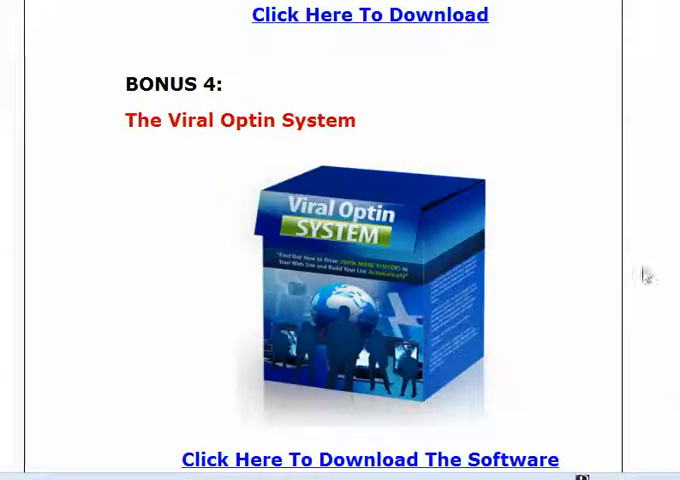
{"action": "mouse_move", "coordinate": [572, 246]}
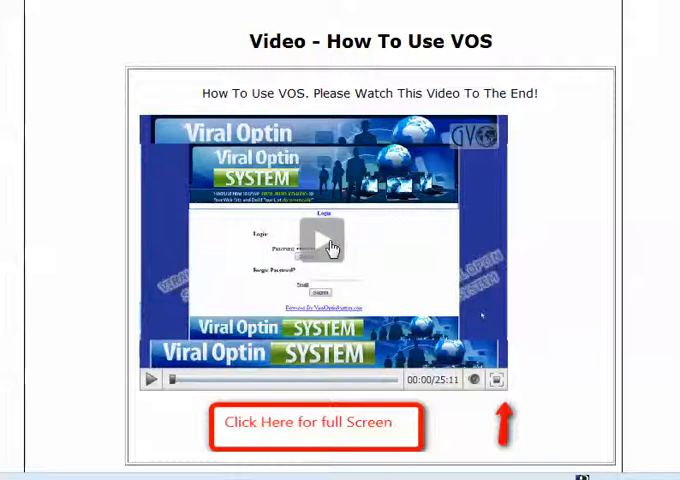
{"action": "scroll", "scroll_direction": "down", "scroll_amount": 3}
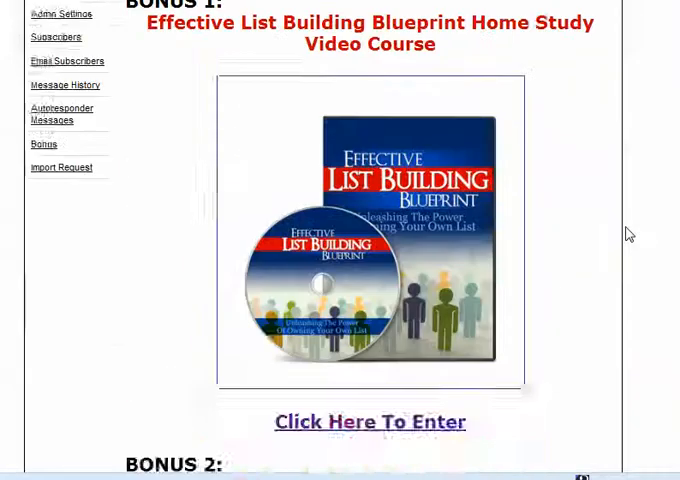
Scroll the Effective List Building Blueprint course page down to the Video #1 player
{"action": "scroll", "scroll_direction": "down", "scroll_amount": 3}
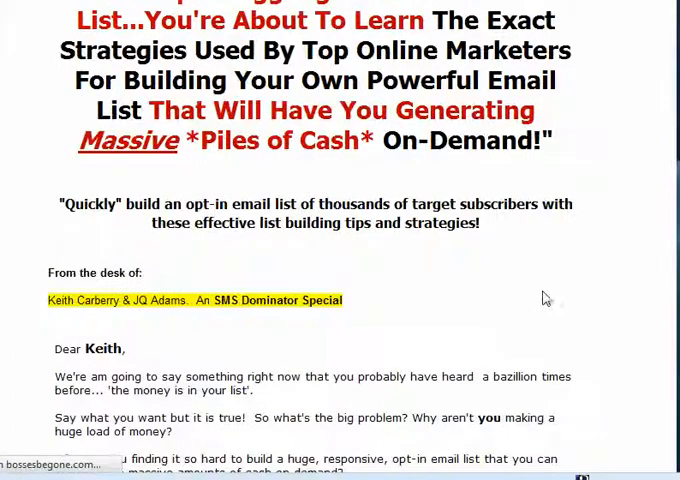
{"action": "scroll", "scroll_direction": "up", "scroll_amount": 3}
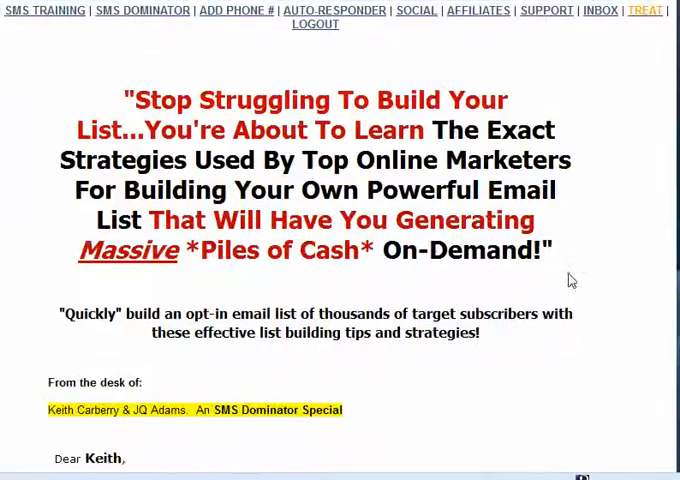
{"action": "scroll", "scroll_direction": "down", "scroll_amount": 3}
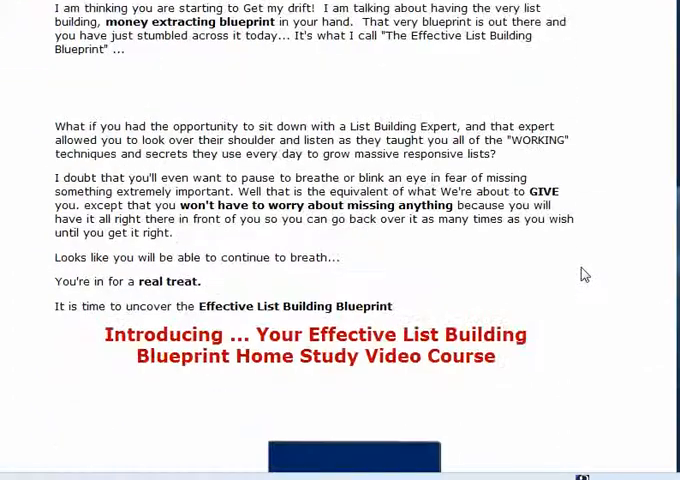
{"action": "scroll", "scroll_direction": "down", "scroll_amount": 3}
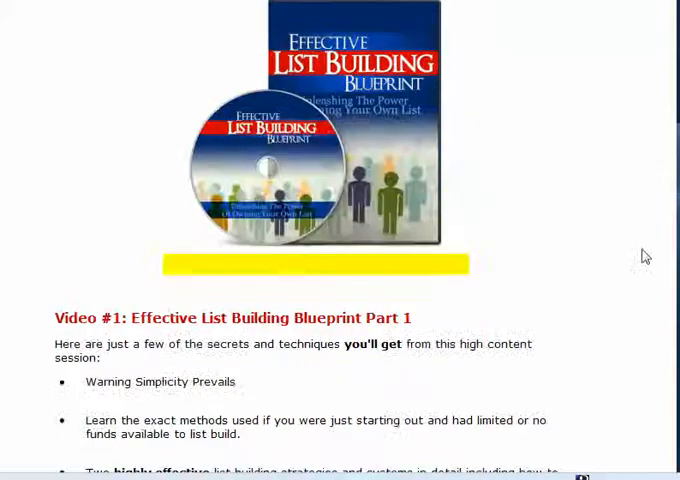
{"action": "scroll", "scroll_direction": "down", "scroll_amount": 3}
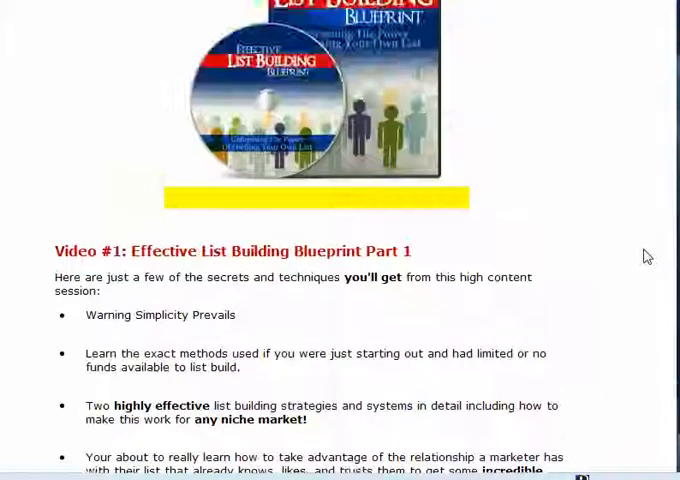
{"action": "scroll", "scroll_direction": "down", "scroll_amount": 3}
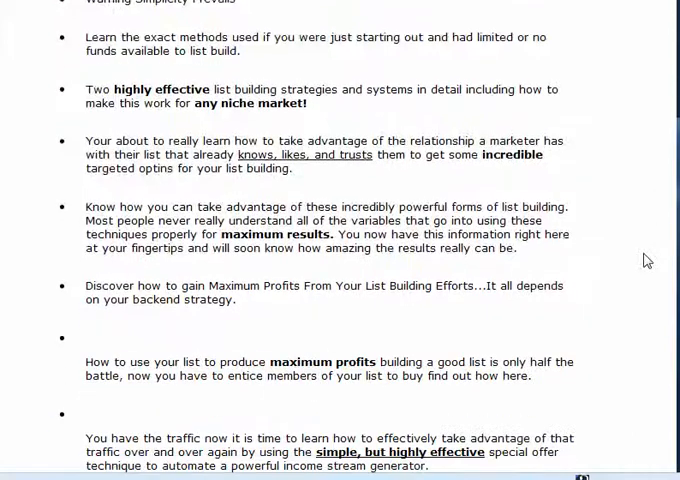
{"action": "scroll", "scroll_direction": "down", "scroll_amount": 3}
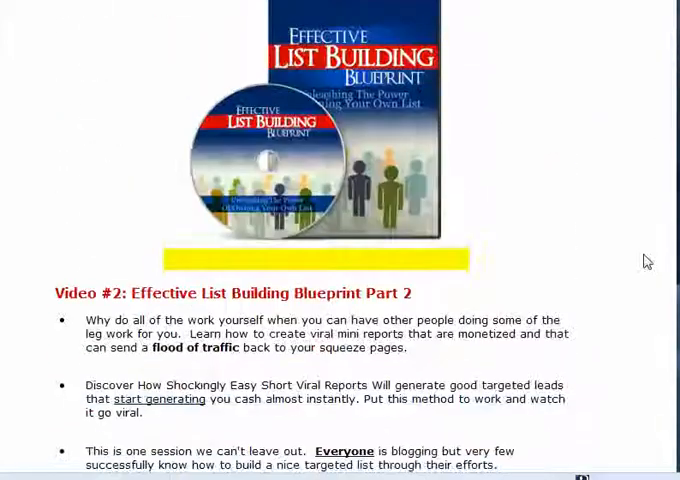
{"action": "scroll", "scroll_direction": "down", "scroll_amount": 3}
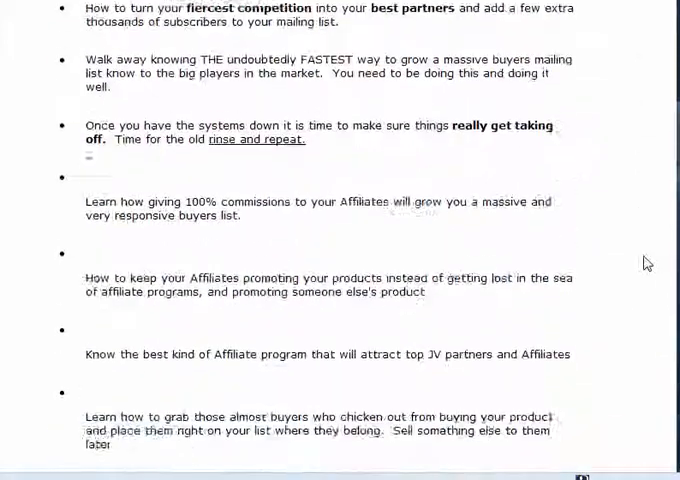
{"action": "scroll", "scroll_direction": "down", "scroll_amount": 3}
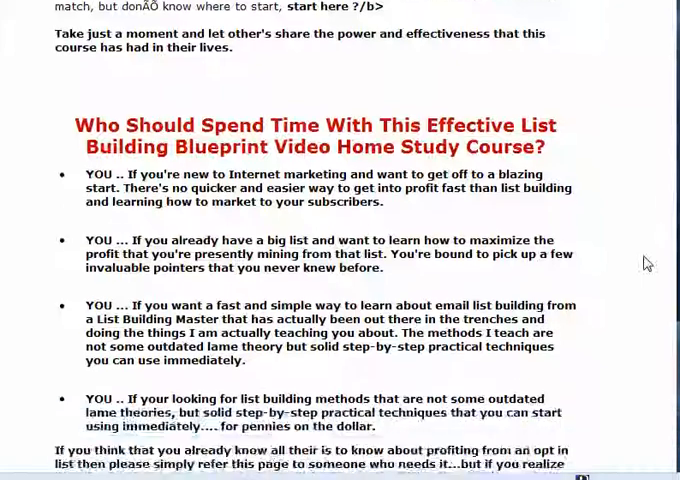
{"action": "scroll", "scroll_direction": "down", "scroll_amount": 3}
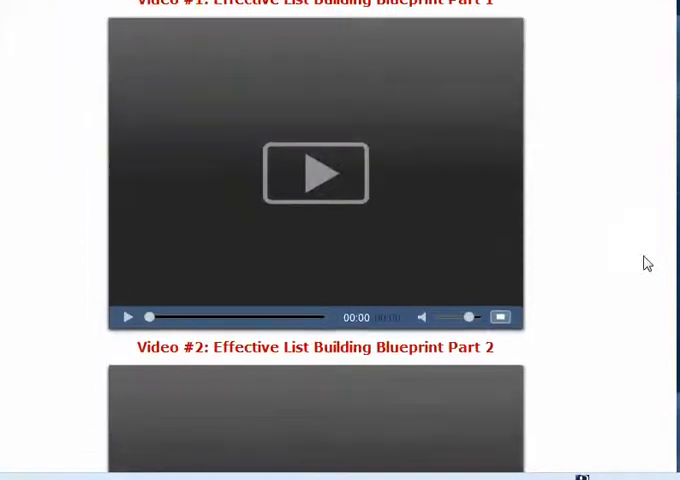
{"action": "mouse_move", "coordinate": [316, 172]}
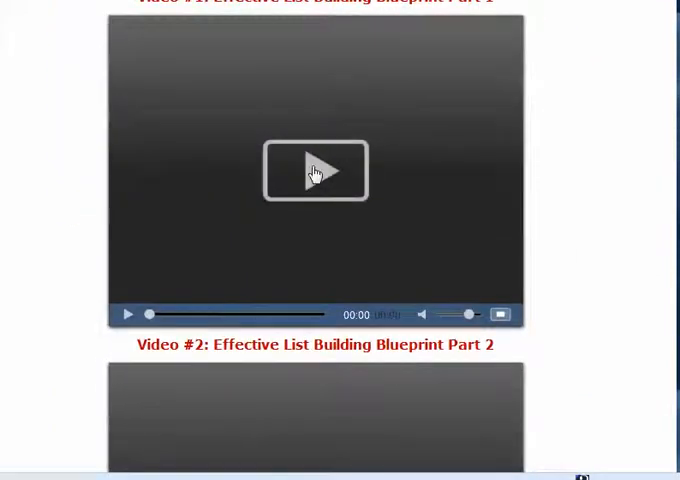
Play the Part 1 course video briefly, pause it, and scroll back up the page
{"action": "left_click", "coordinate": [316, 170]}
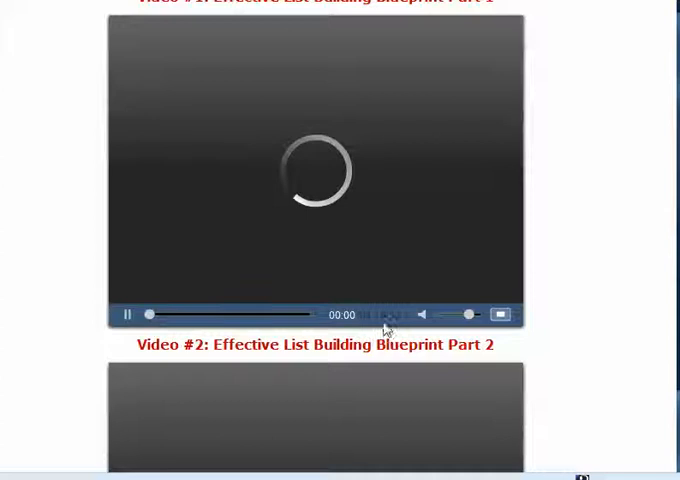
{"action": "left_click", "coordinate": [128, 314]}
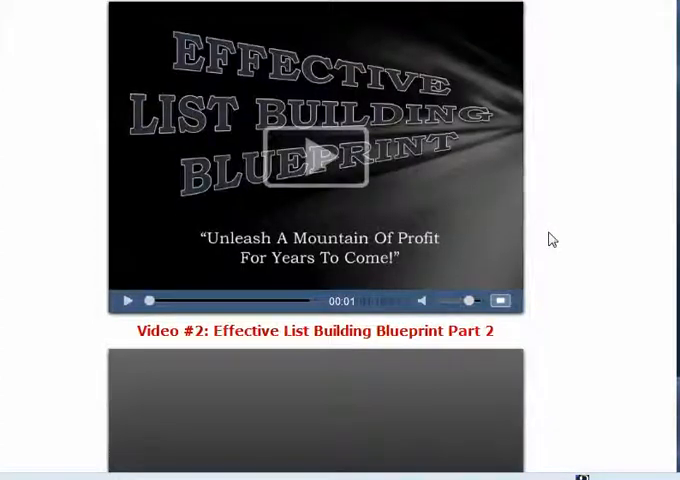
{"action": "scroll", "scroll_direction": "down", "scroll_amount": 3}
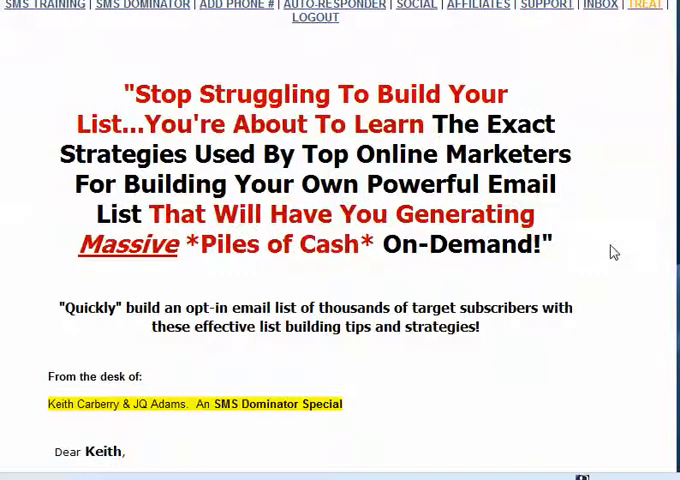
{"action": "scroll", "scroll_direction": "down", "scroll_amount": 3}
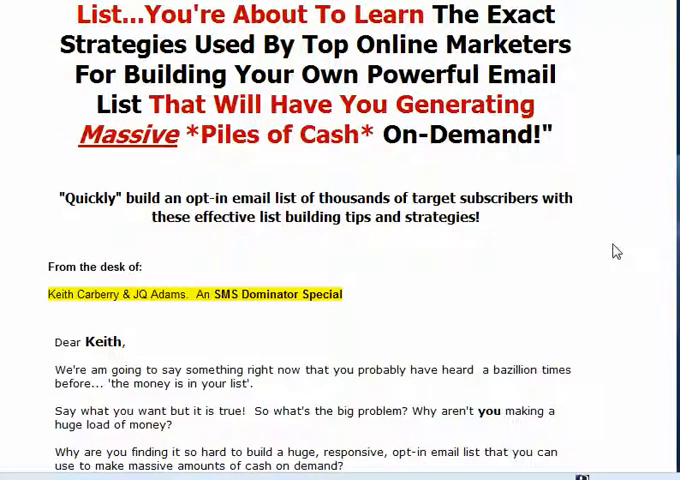